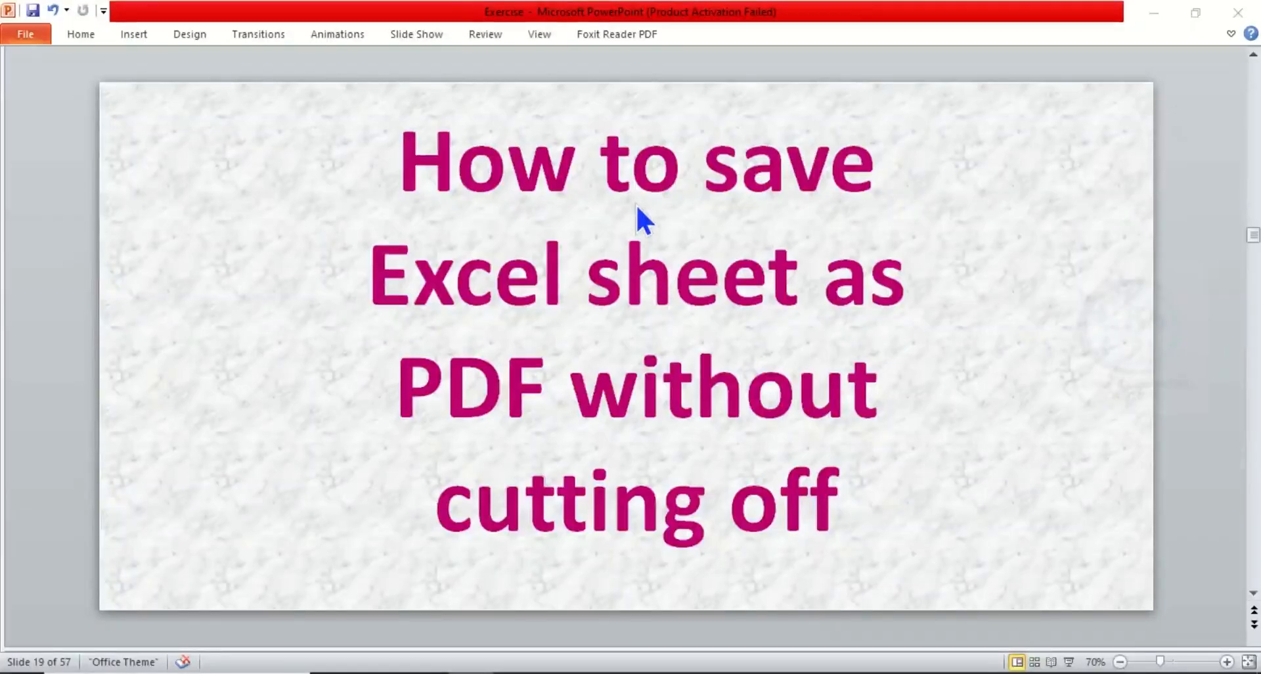
mouse_move(656, 328)
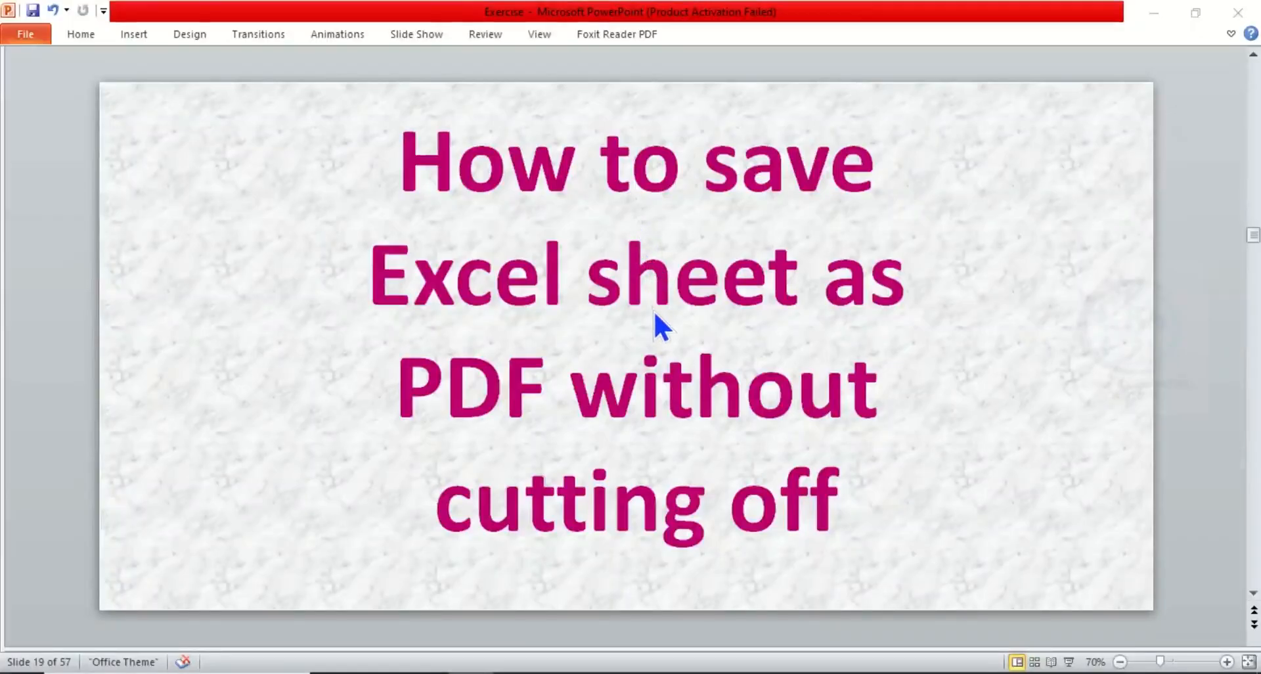
mouse_move(659, 401)
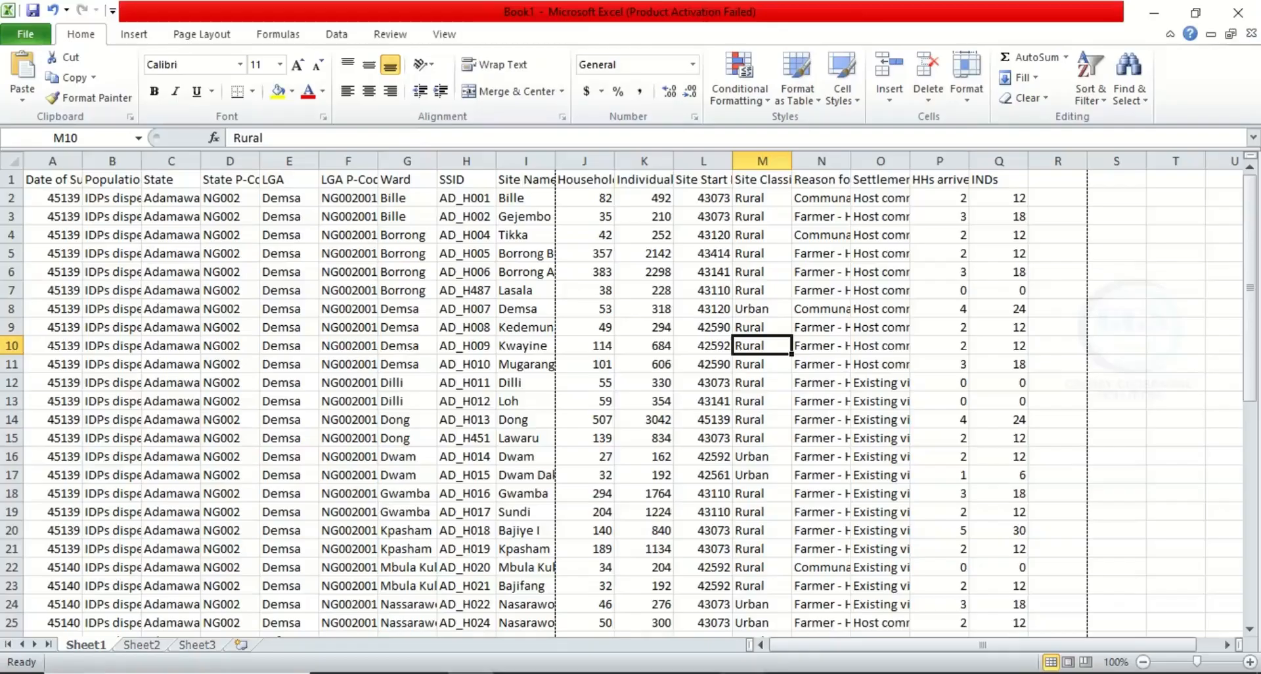
mouse_move(594, 230)
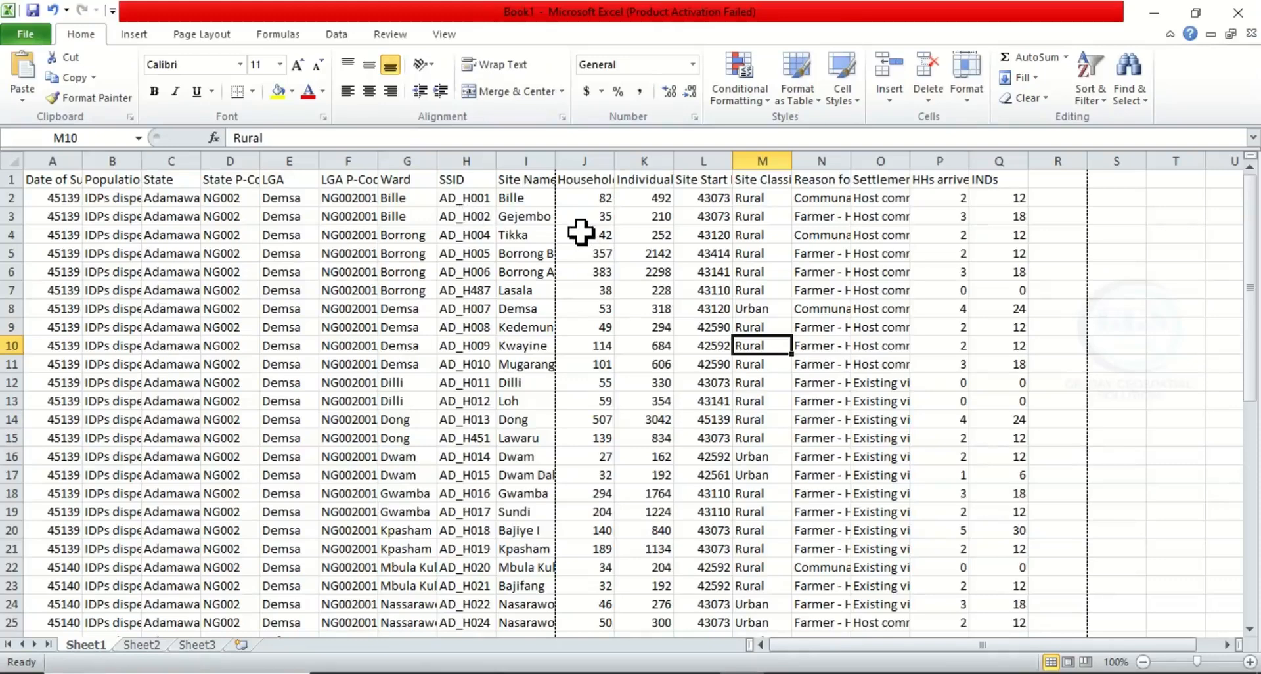
mouse_move(169, 172)
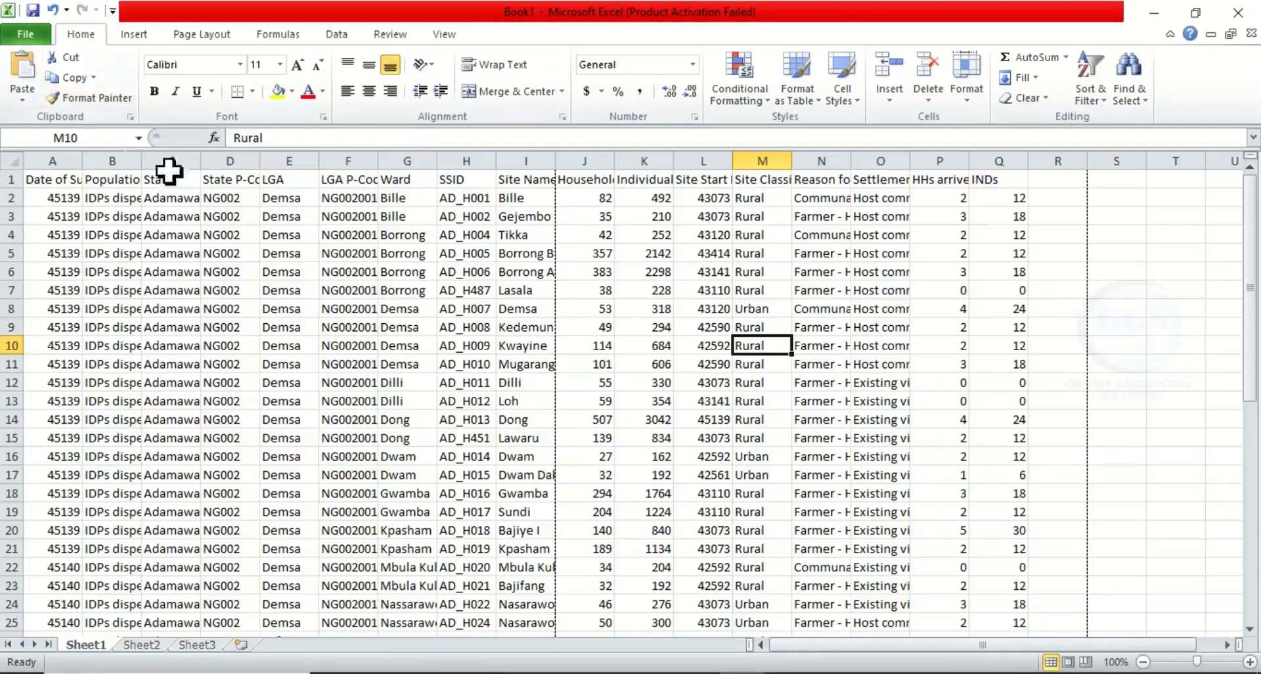
Step: Start the Save As command for workbook Book1 from the File menu
click(25, 33)
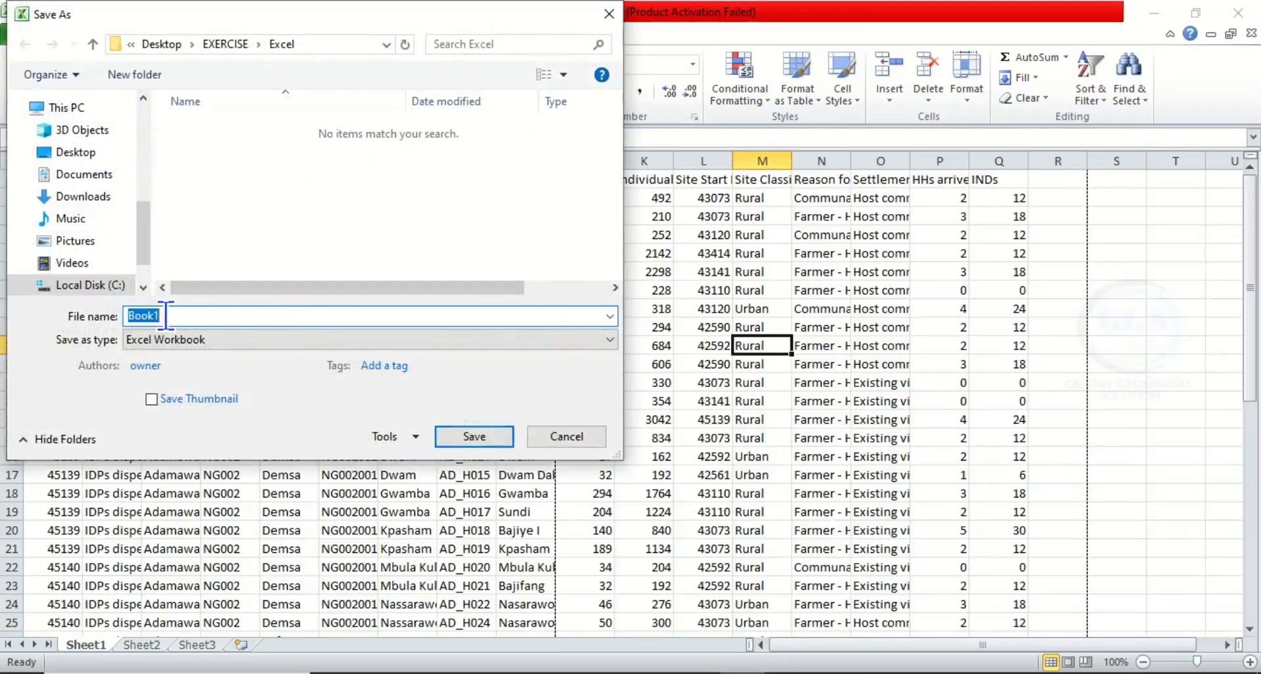
Step: Save the sheet as a PDF named 1 in the Excel subfolder
text(1)
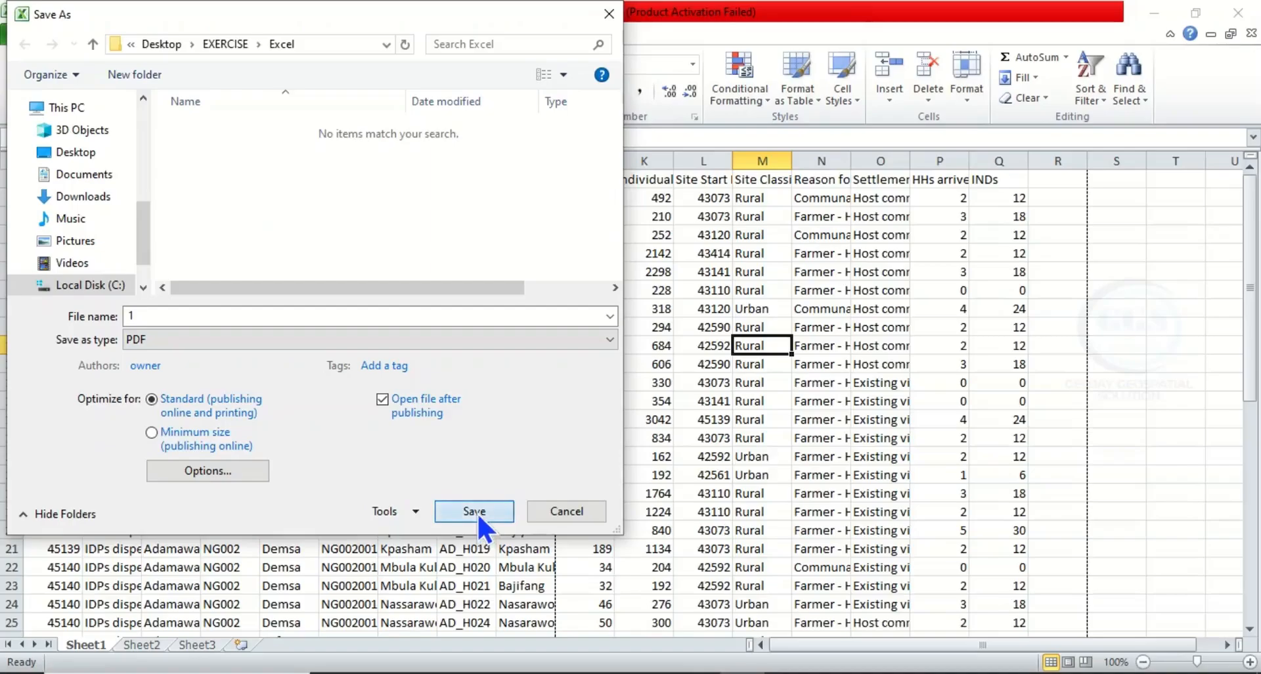
click(473, 511)
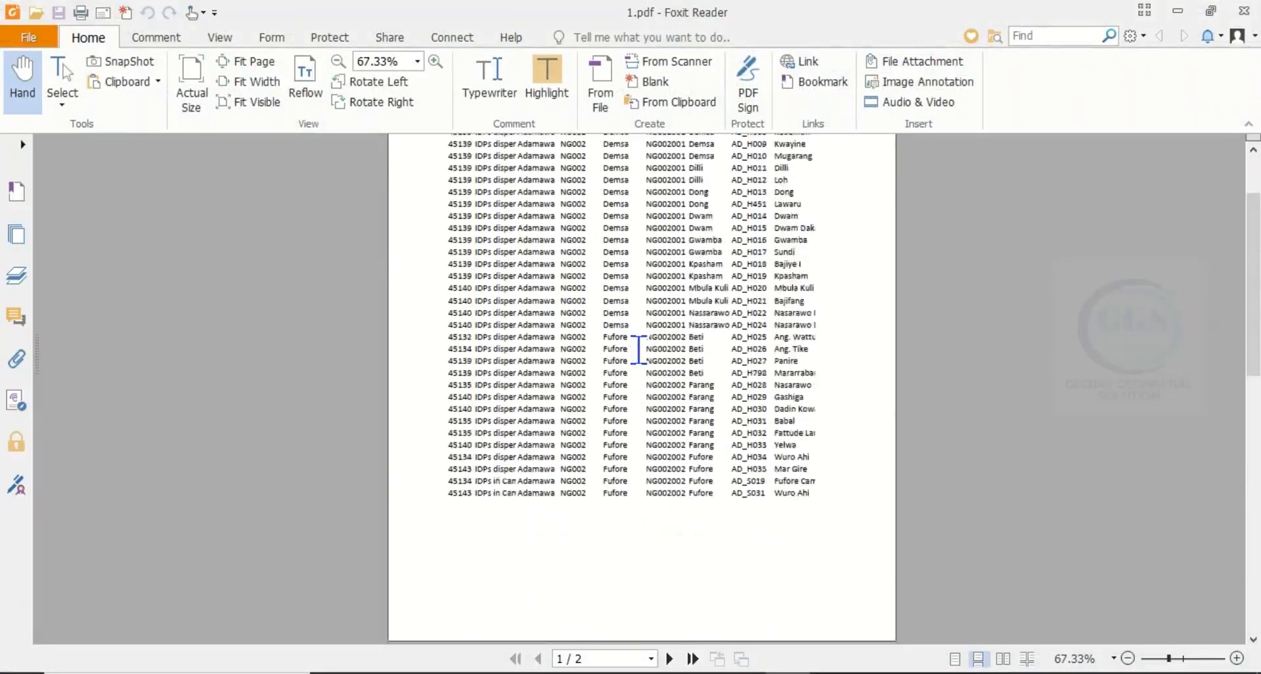
scroll(down, 3)
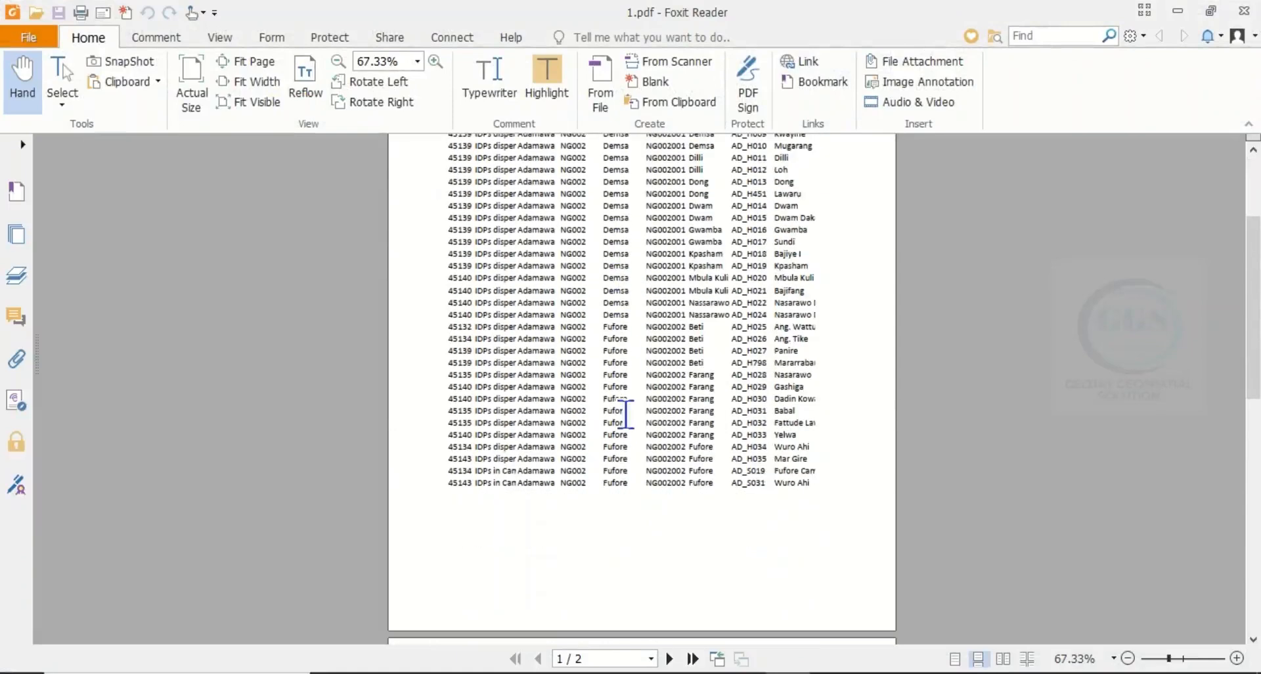
scroll(down, 3)
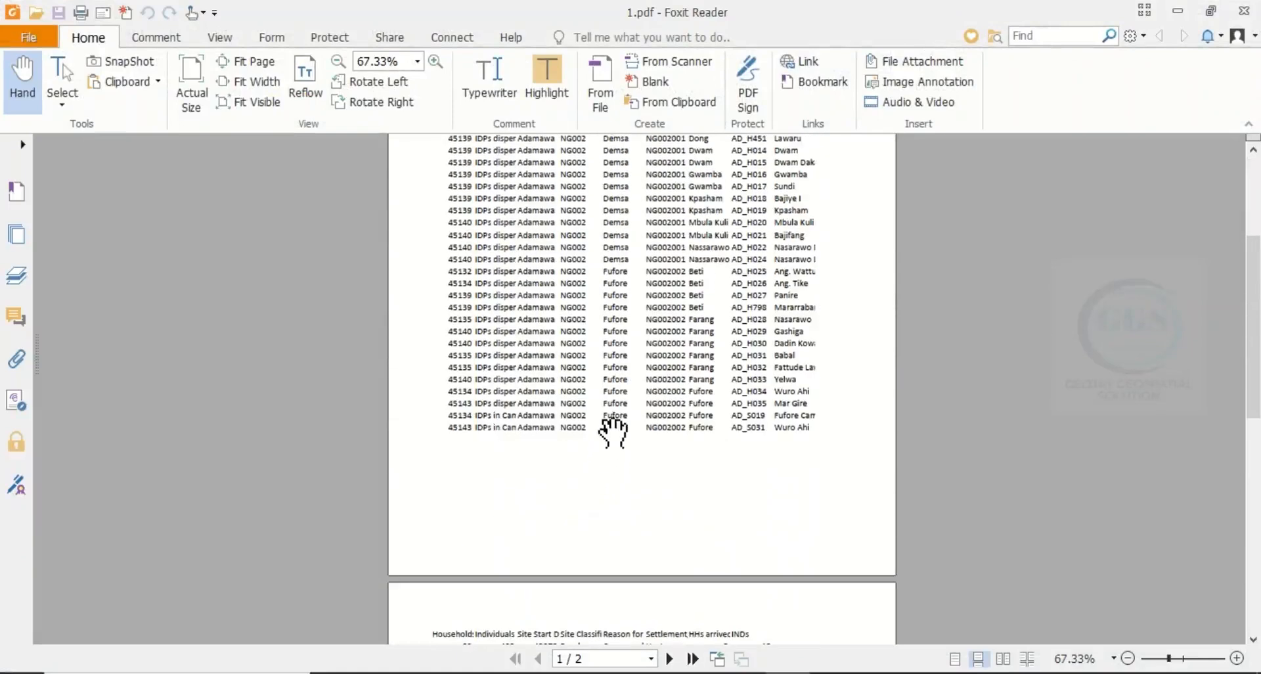
scroll(up, 3)
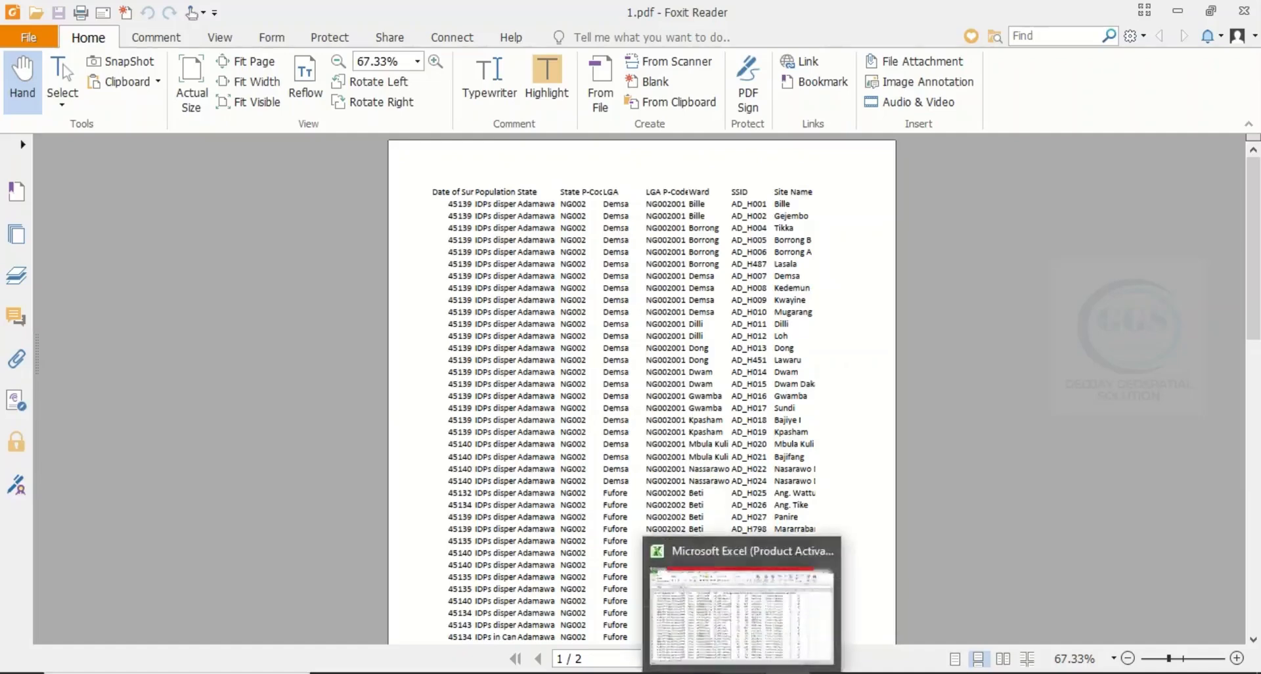
Step: Return to Excel and preview both portrait print pages under No Scaling
click(739, 609)
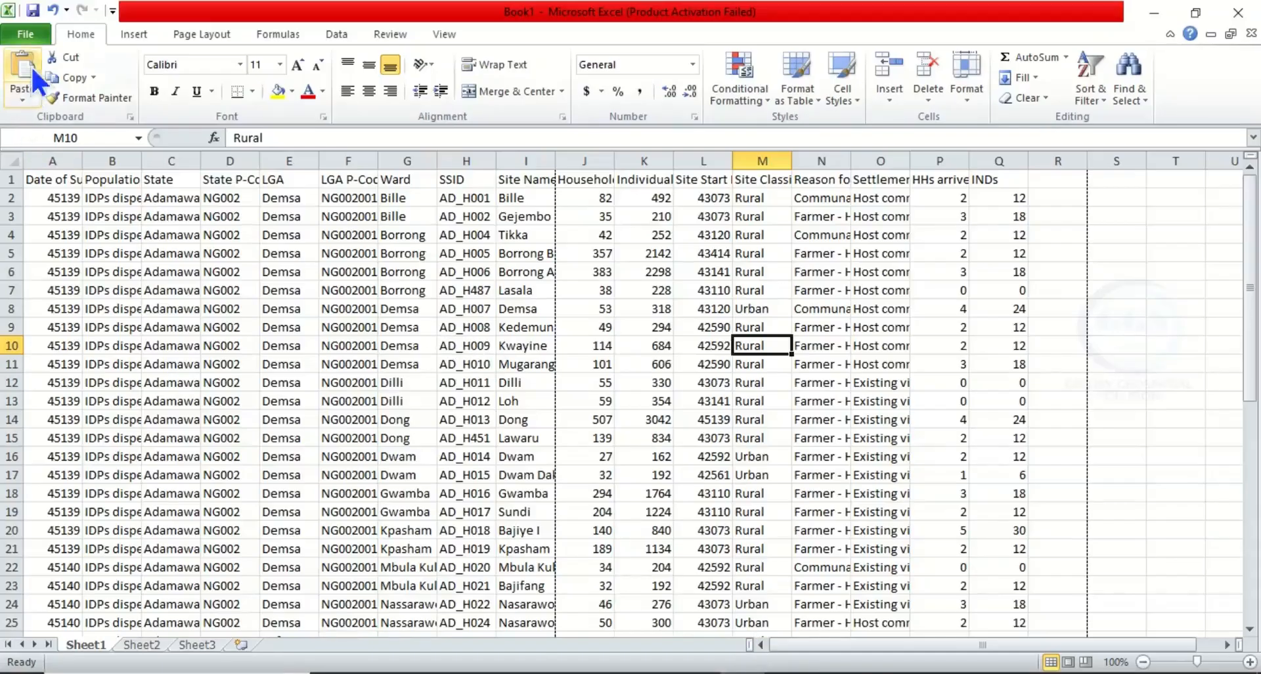
click(24, 35)
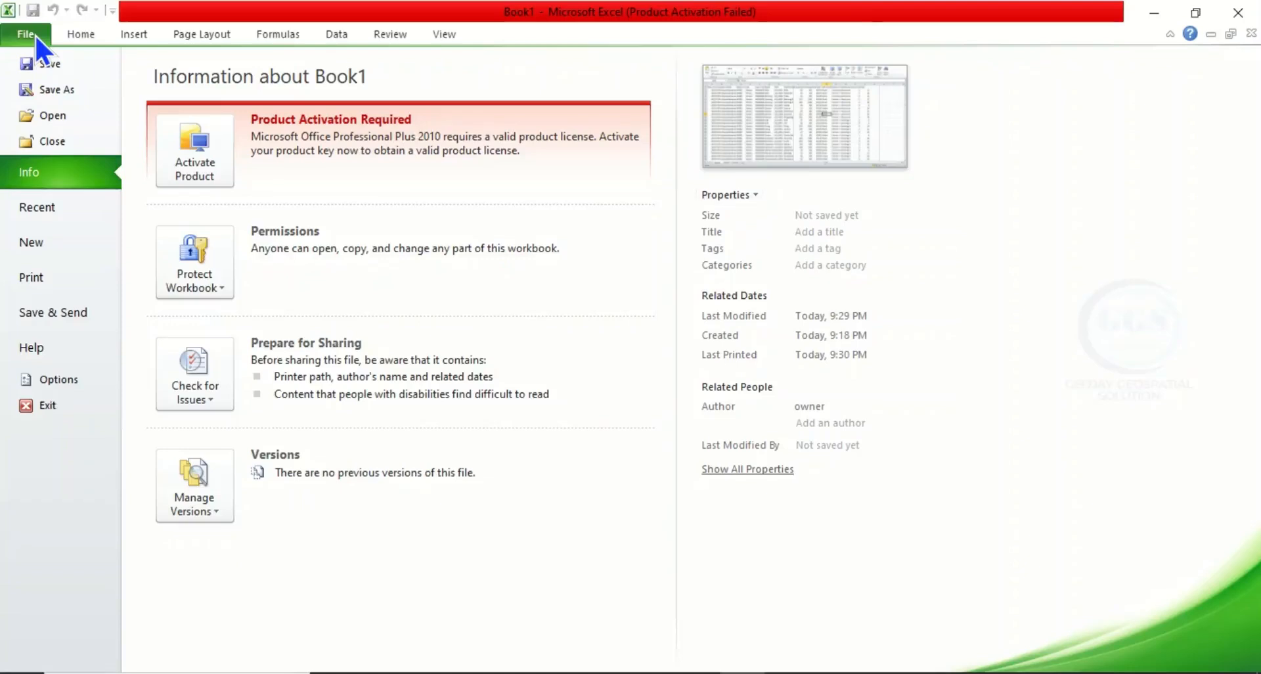
click(30, 277)
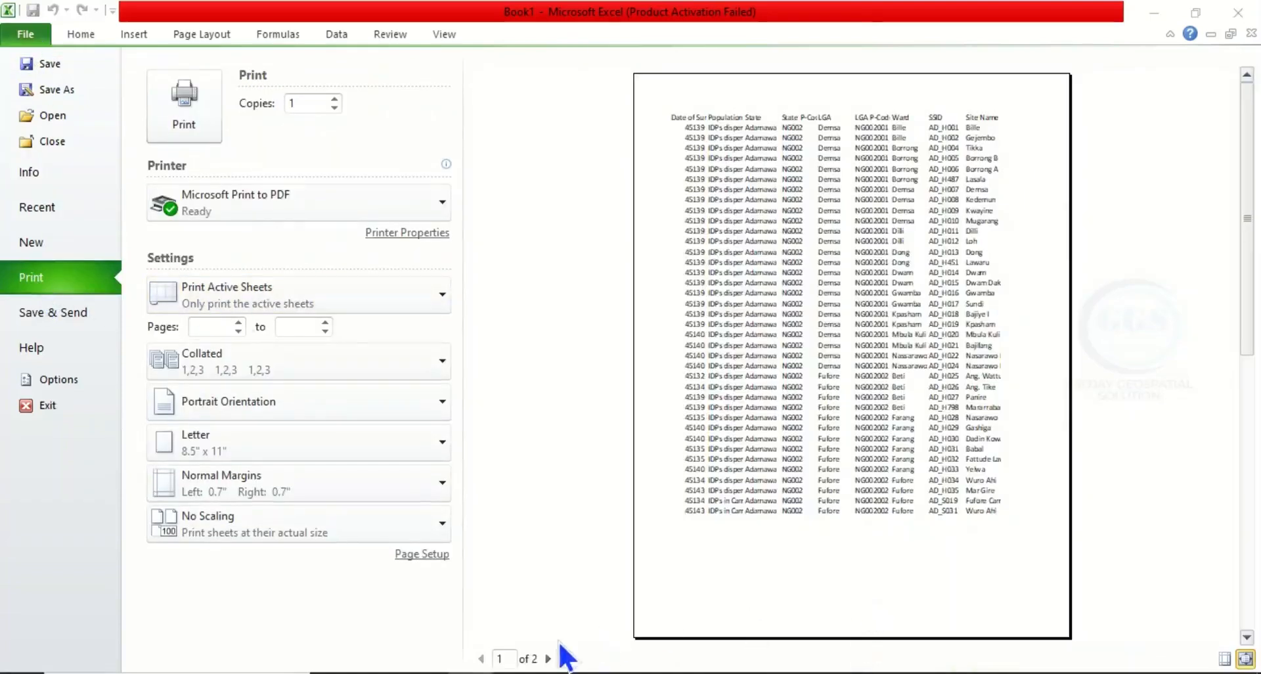
click(548, 658)
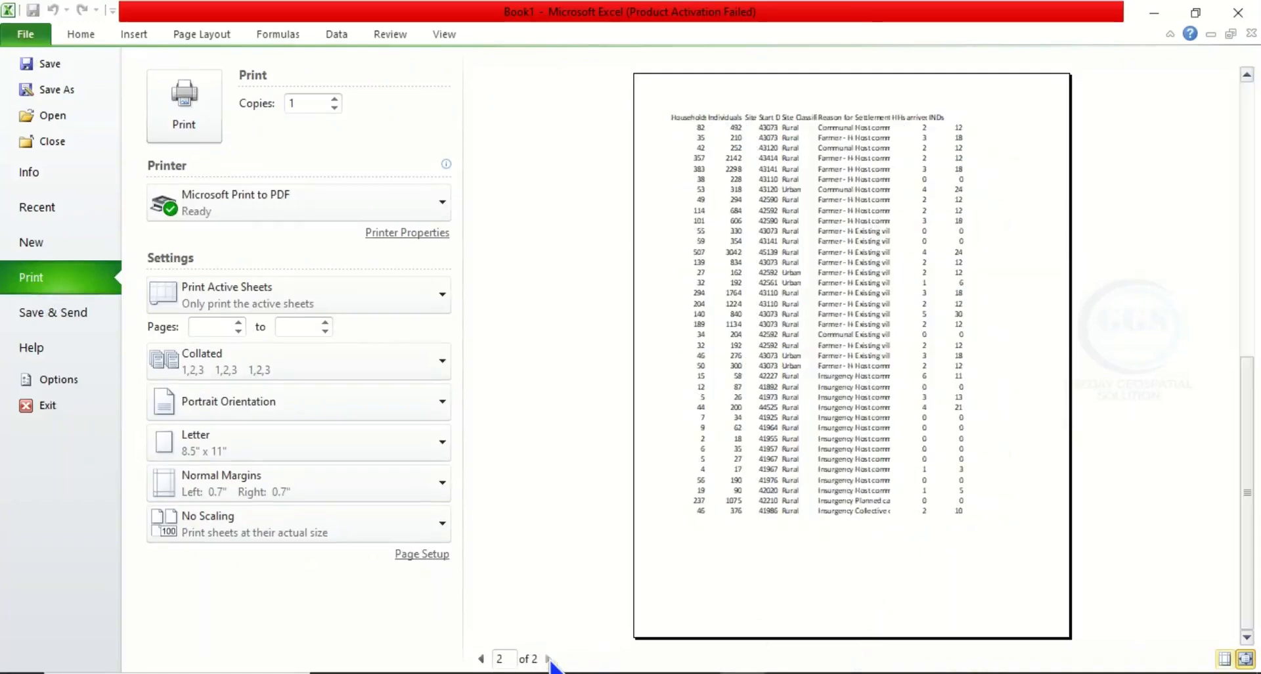
click(482, 658)
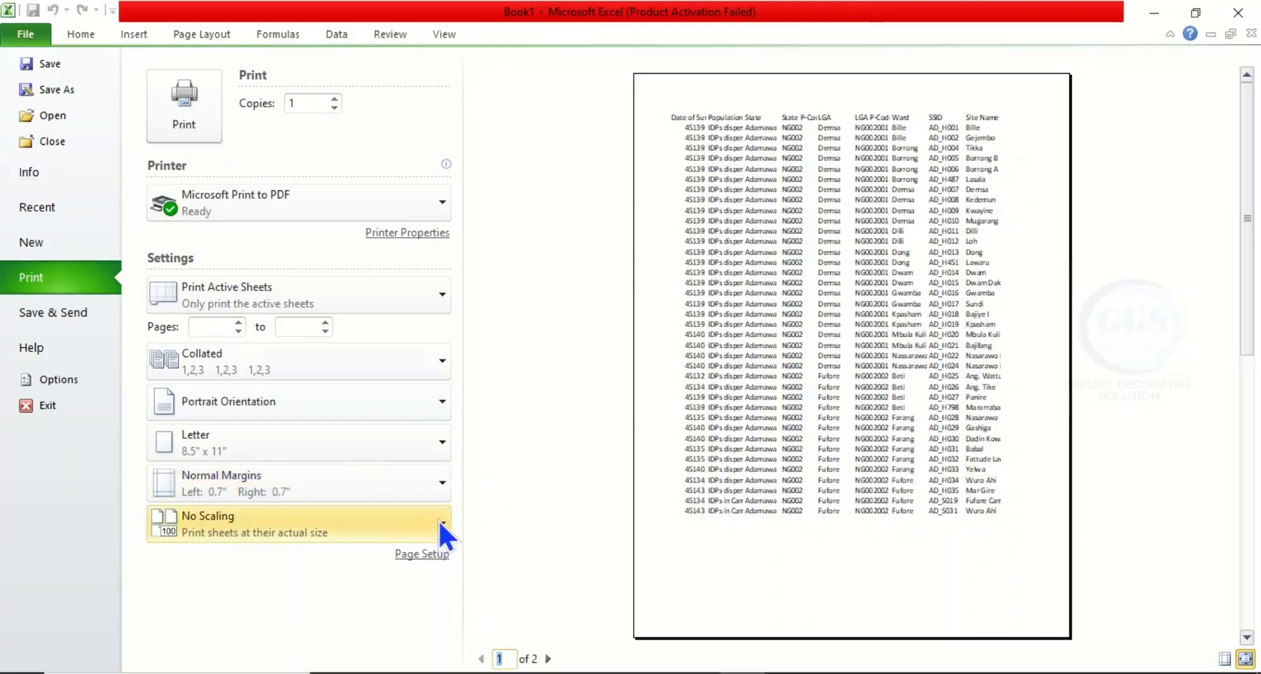
Step: Set print scaling to Fit Sheet on One Page with Landscape orientation
click(441, 522)
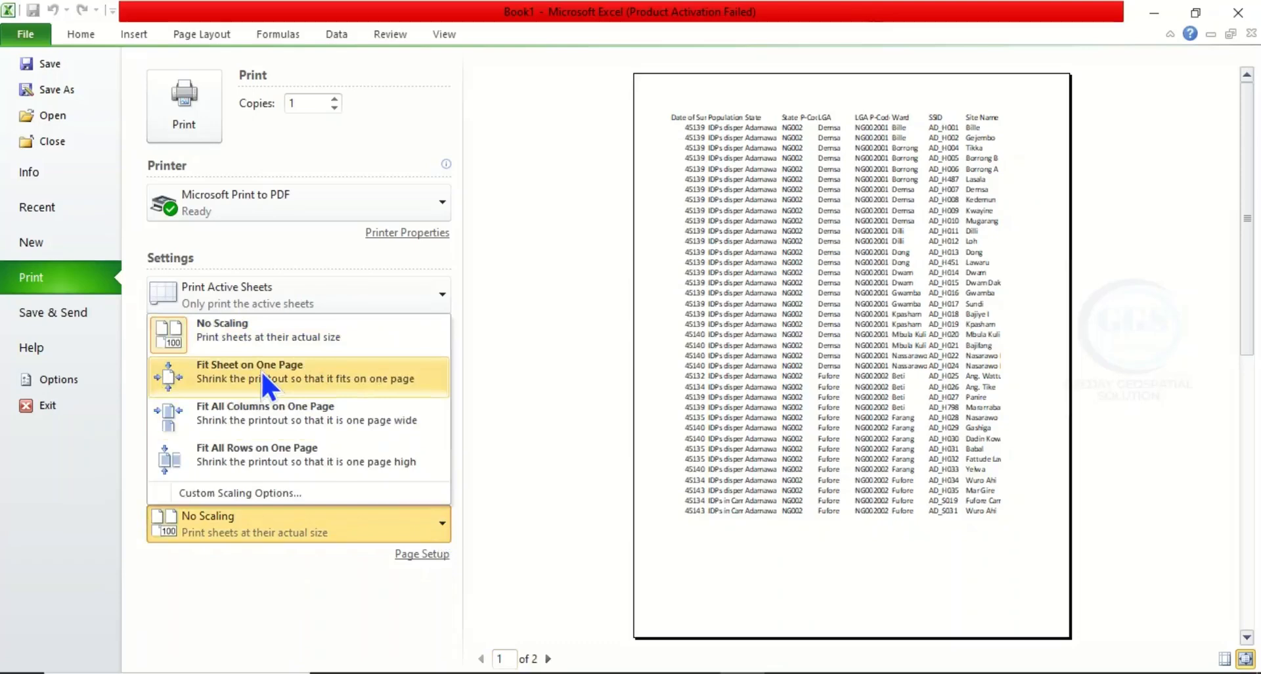
click(249, 372)
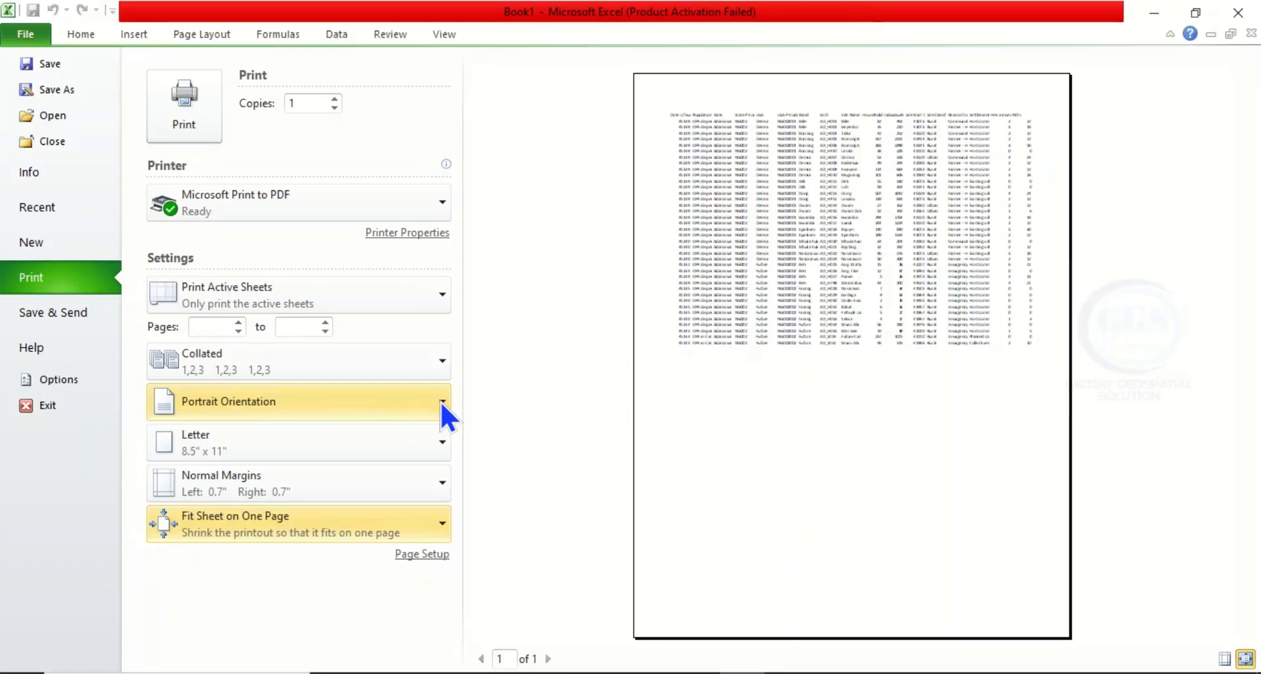
click(441, 400)
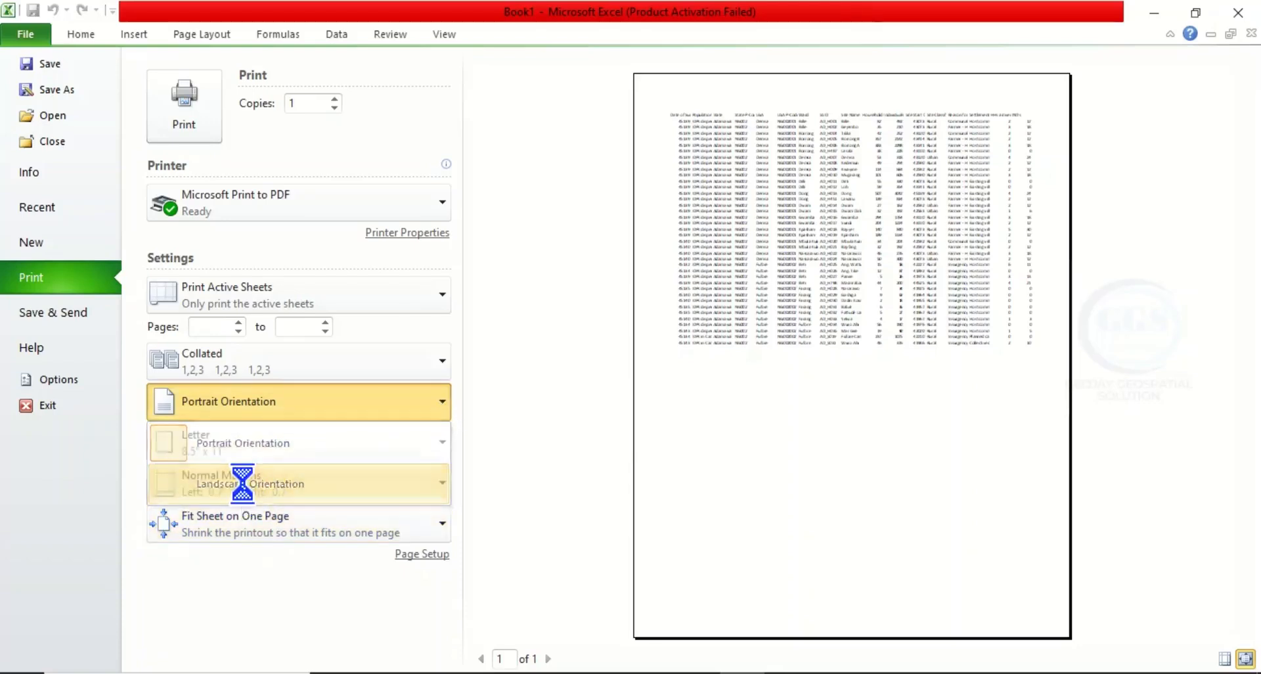
click(246, 484)
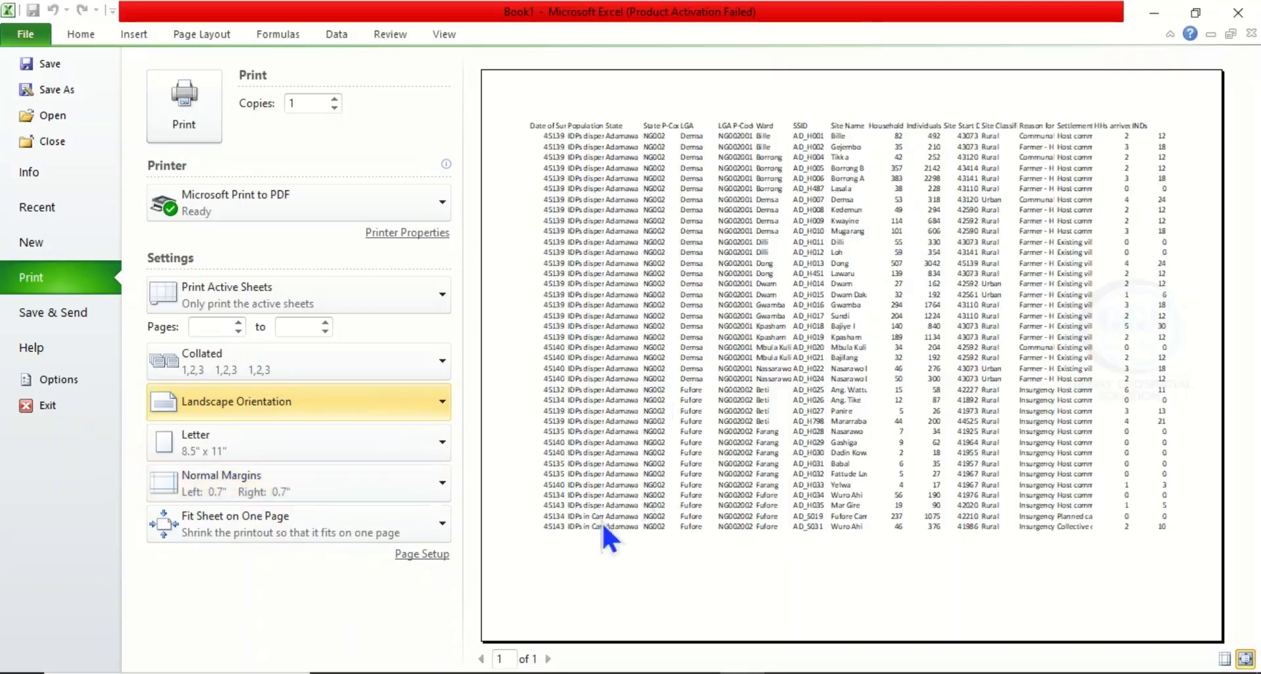
mouse_move(396, 345)
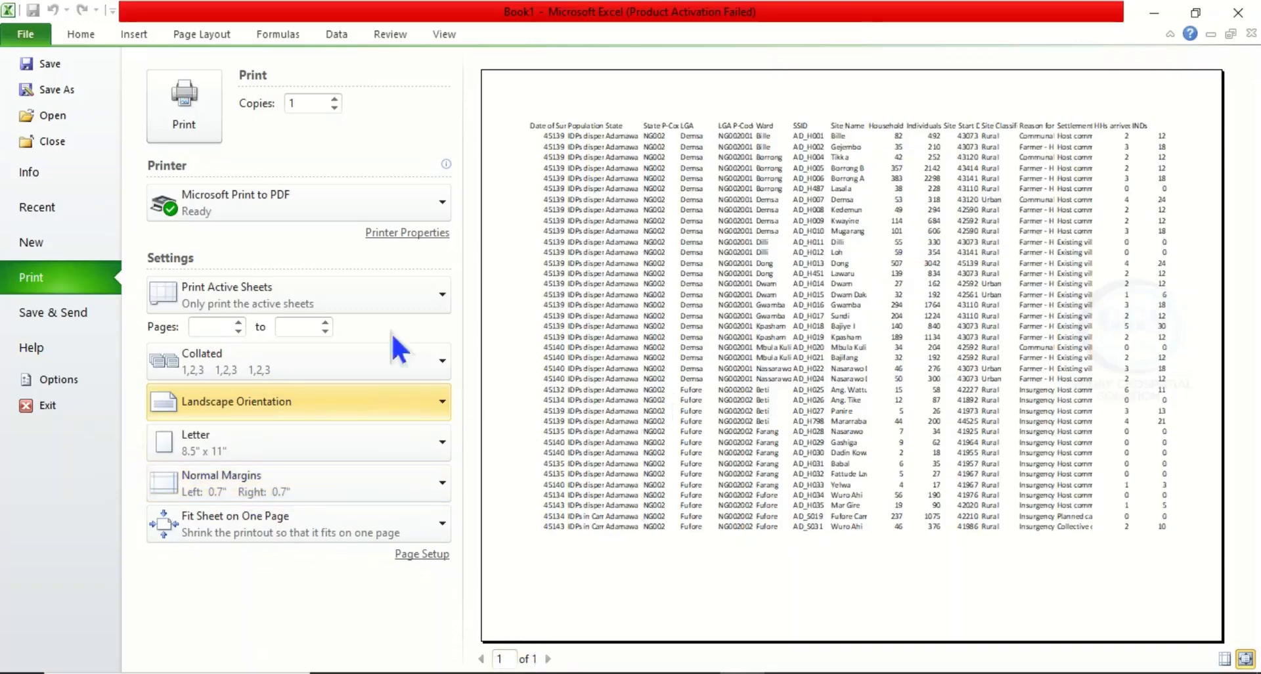
mouse_move(449, 210)
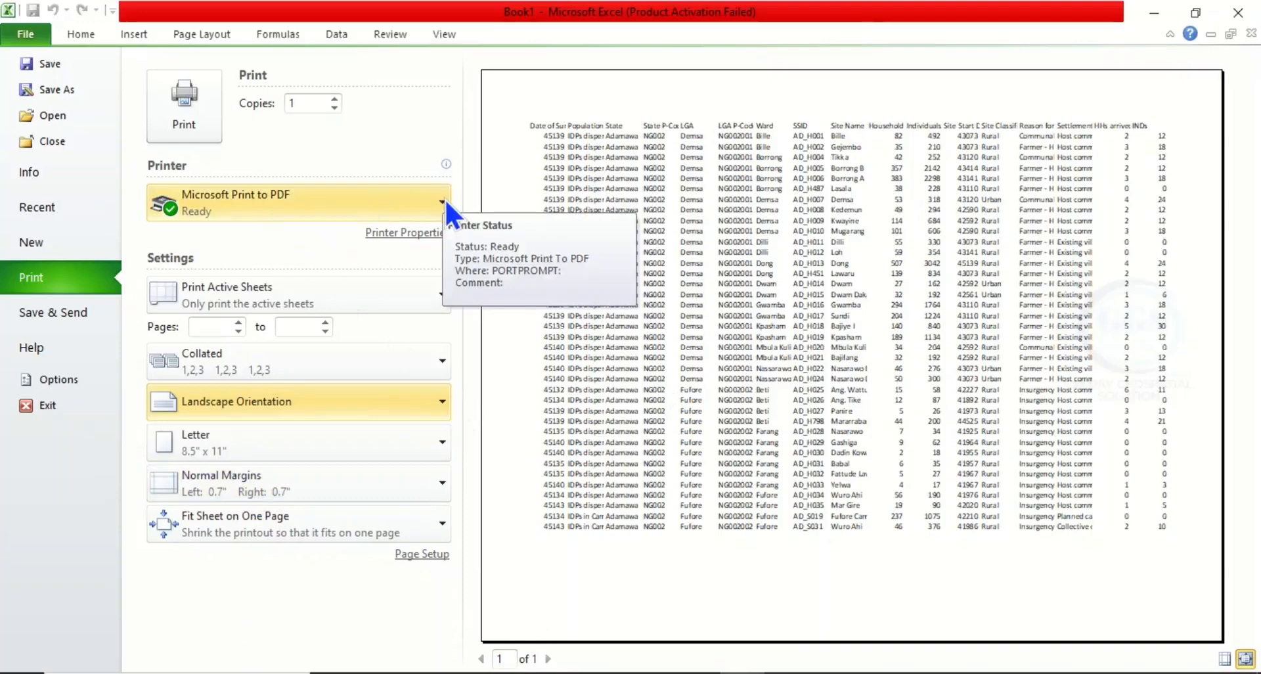
Step: Print via Microsoft Print to PDF as file 2 and open it in Foxit Reader
click(441, 201)
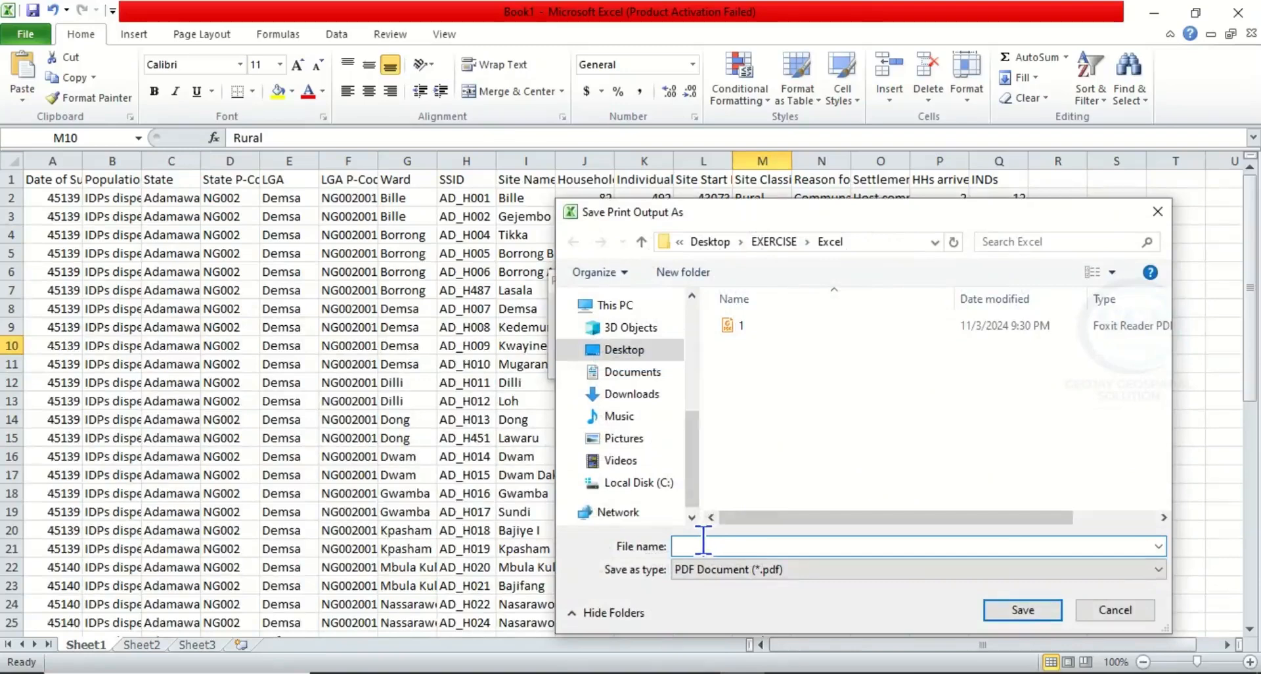
text(2)
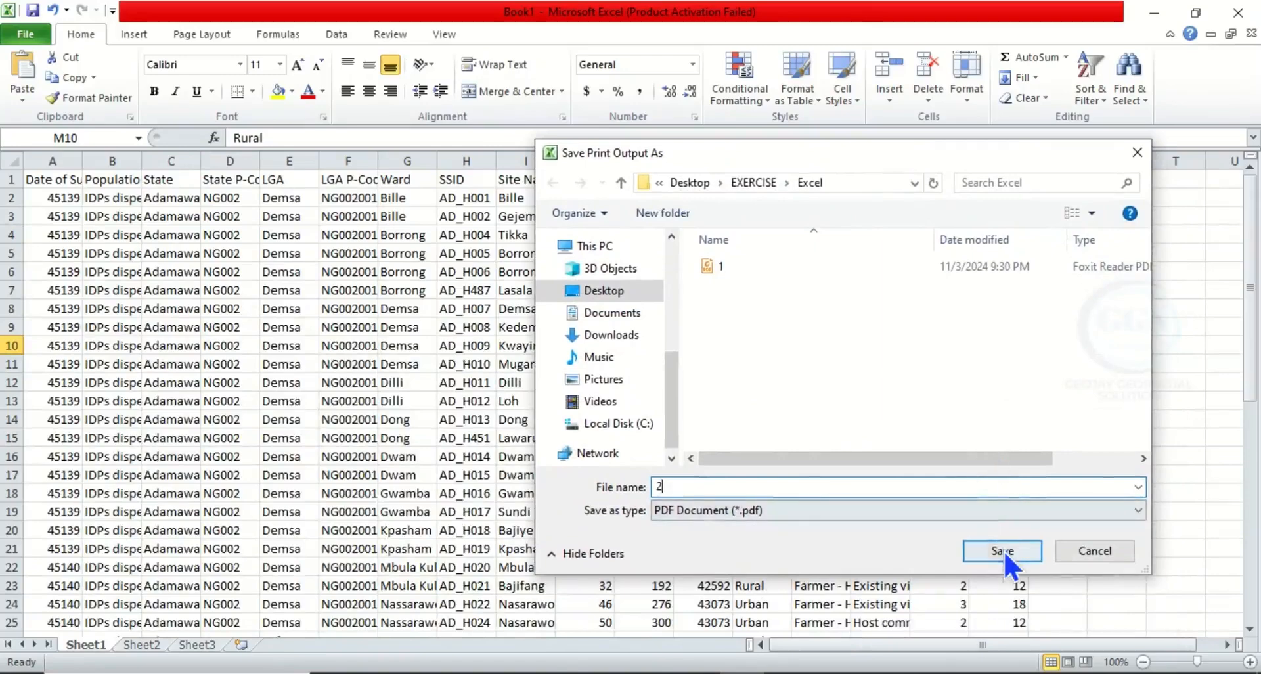
click(1000, 550)
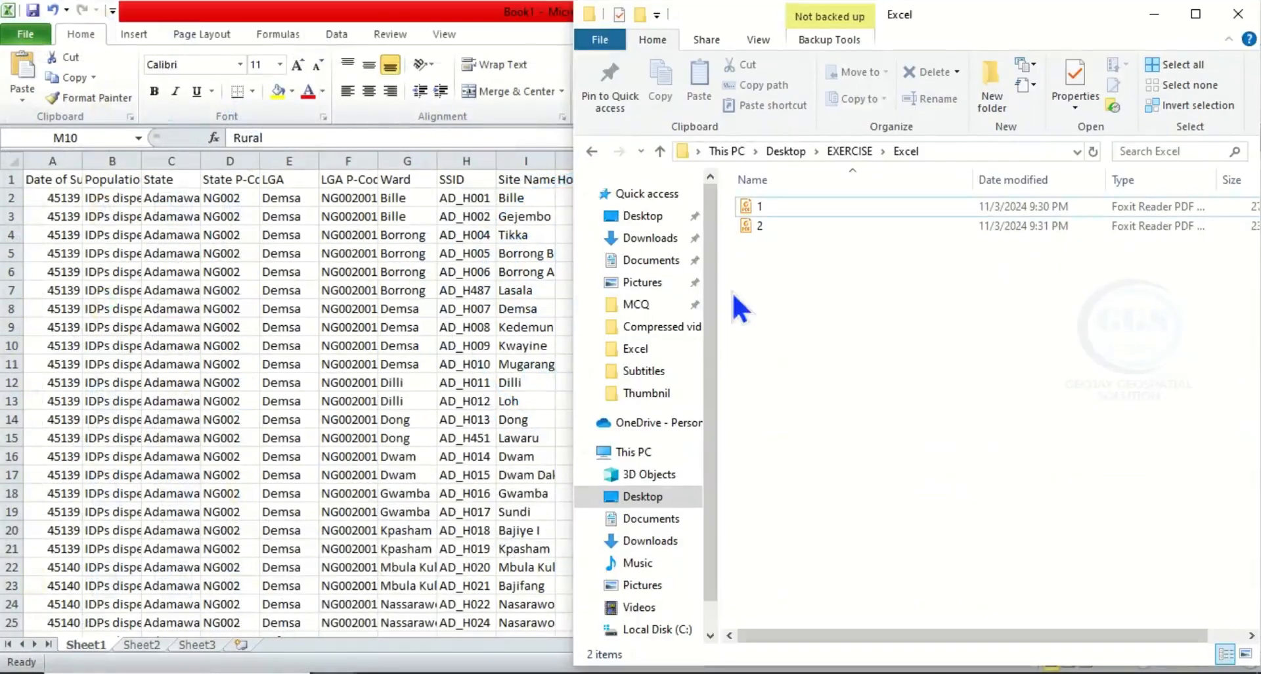
mouse_move(775, 233)
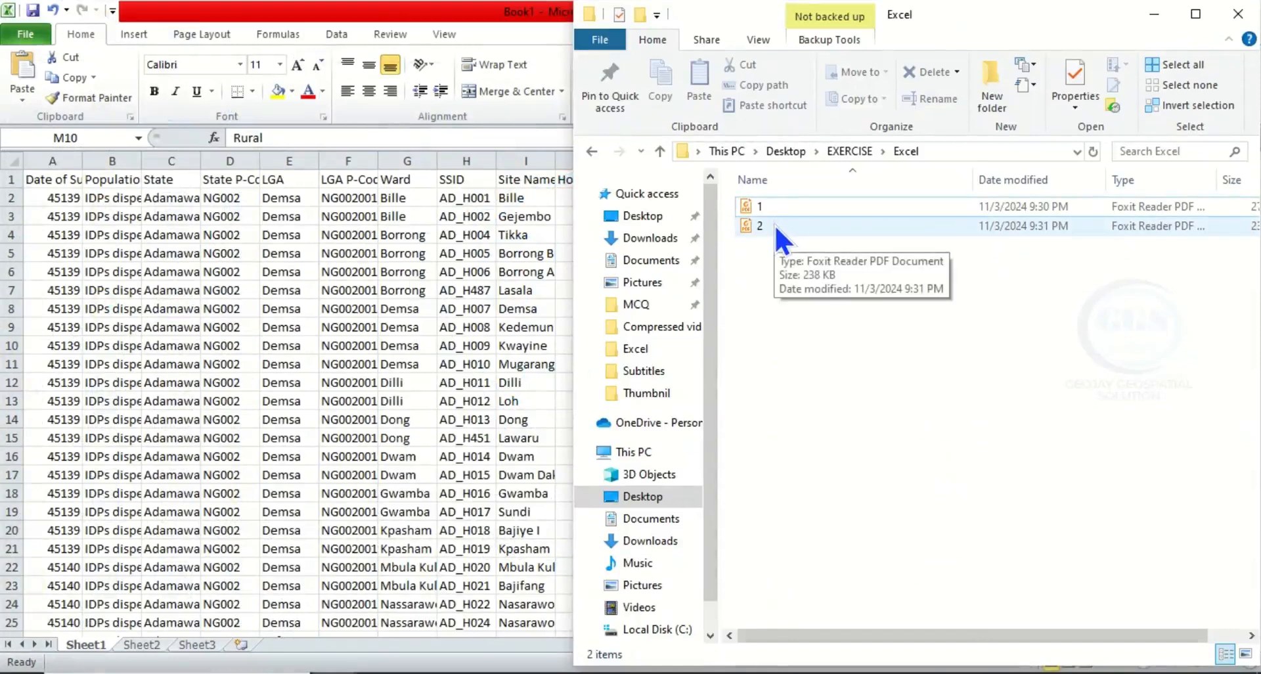
double_click(759, 225)
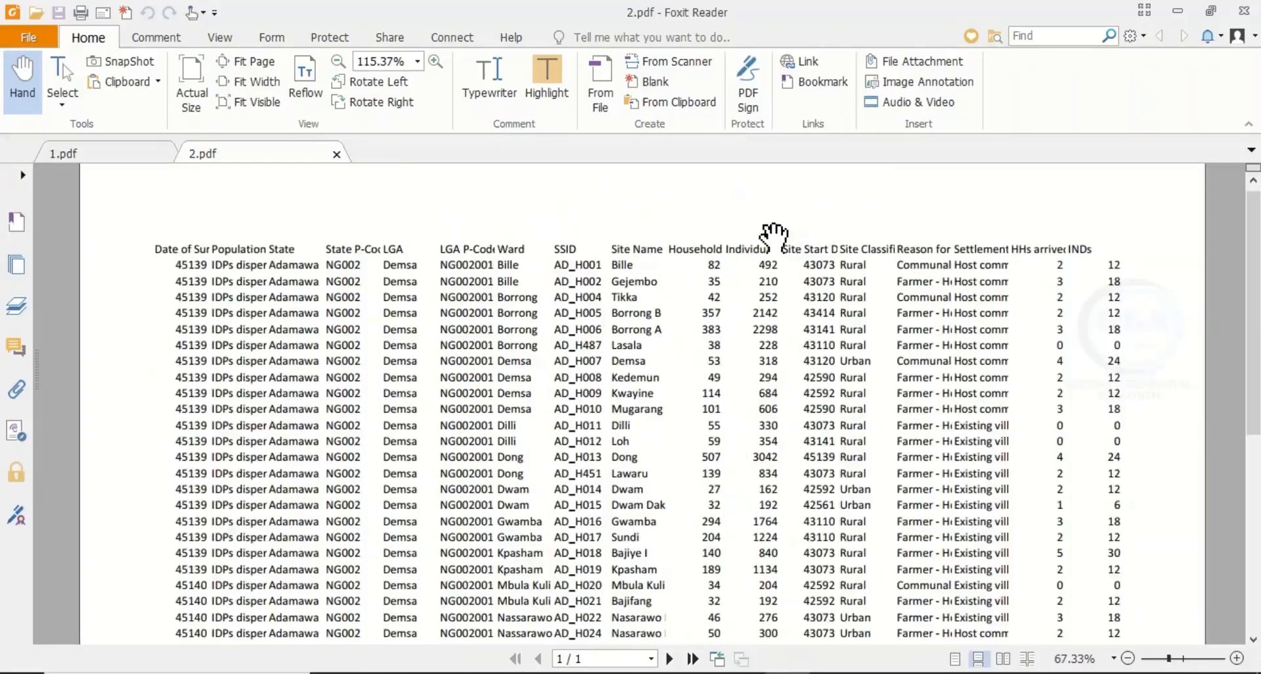
scroll(down, 3)
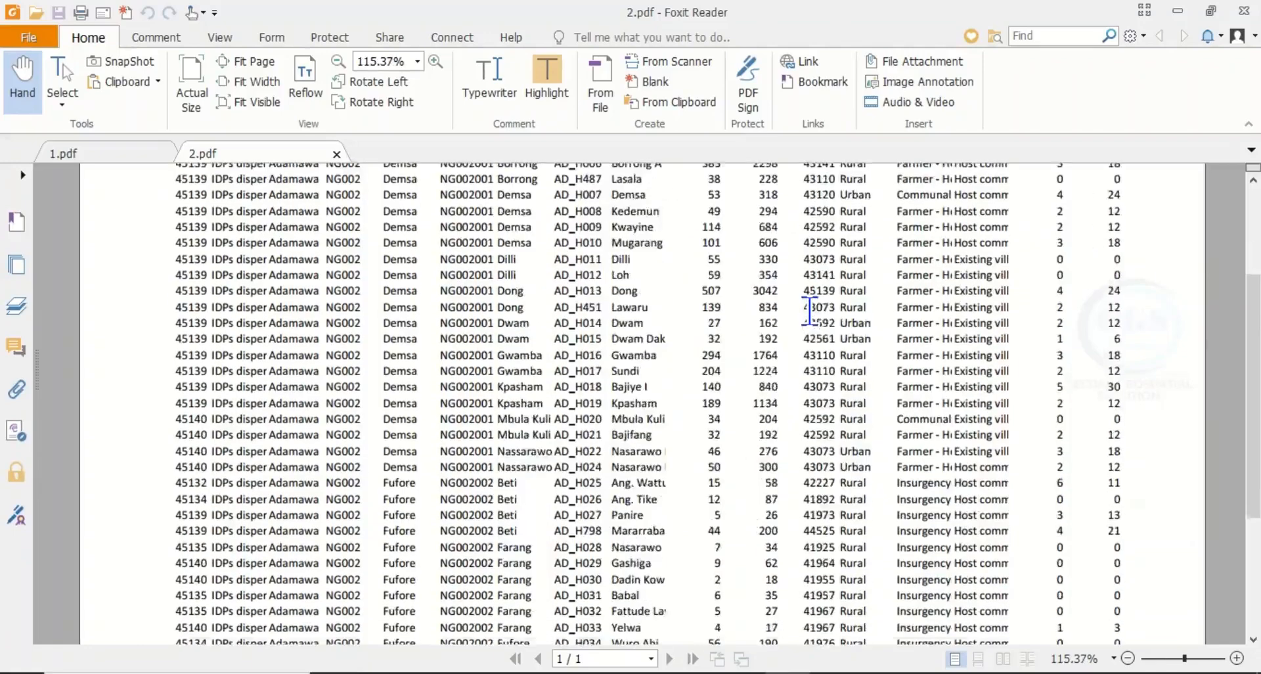
scroll(up, 3)
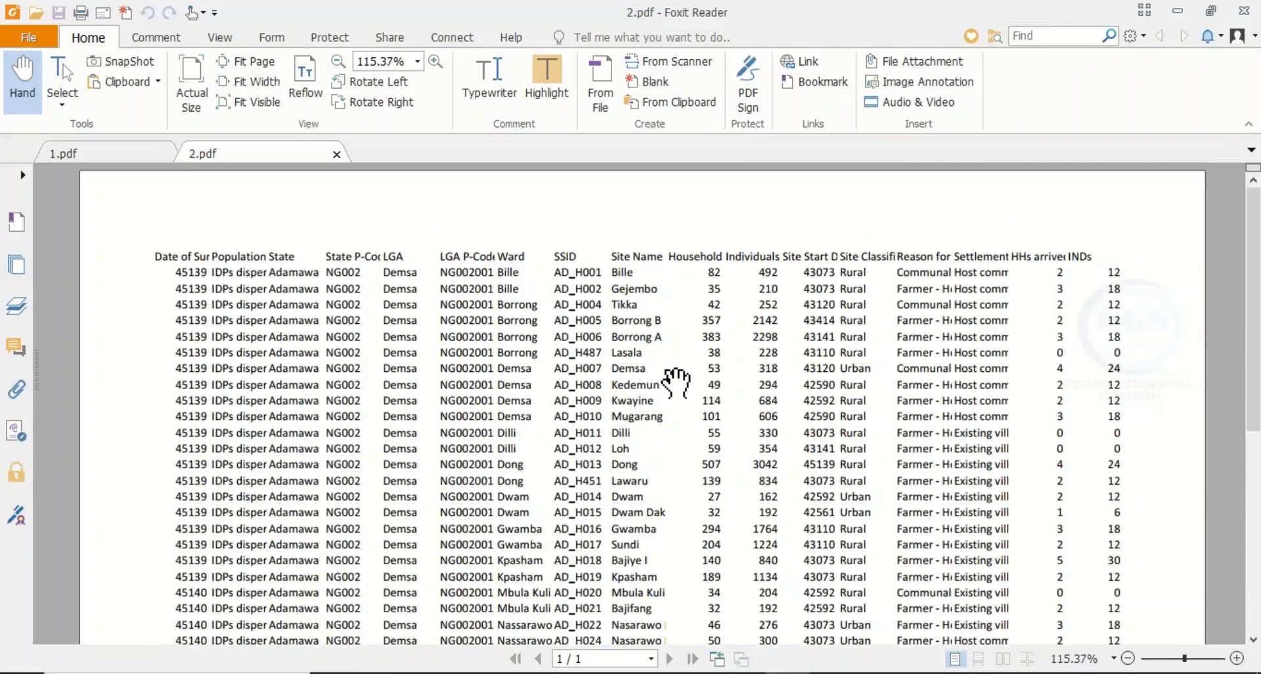
scroll(down, 3)
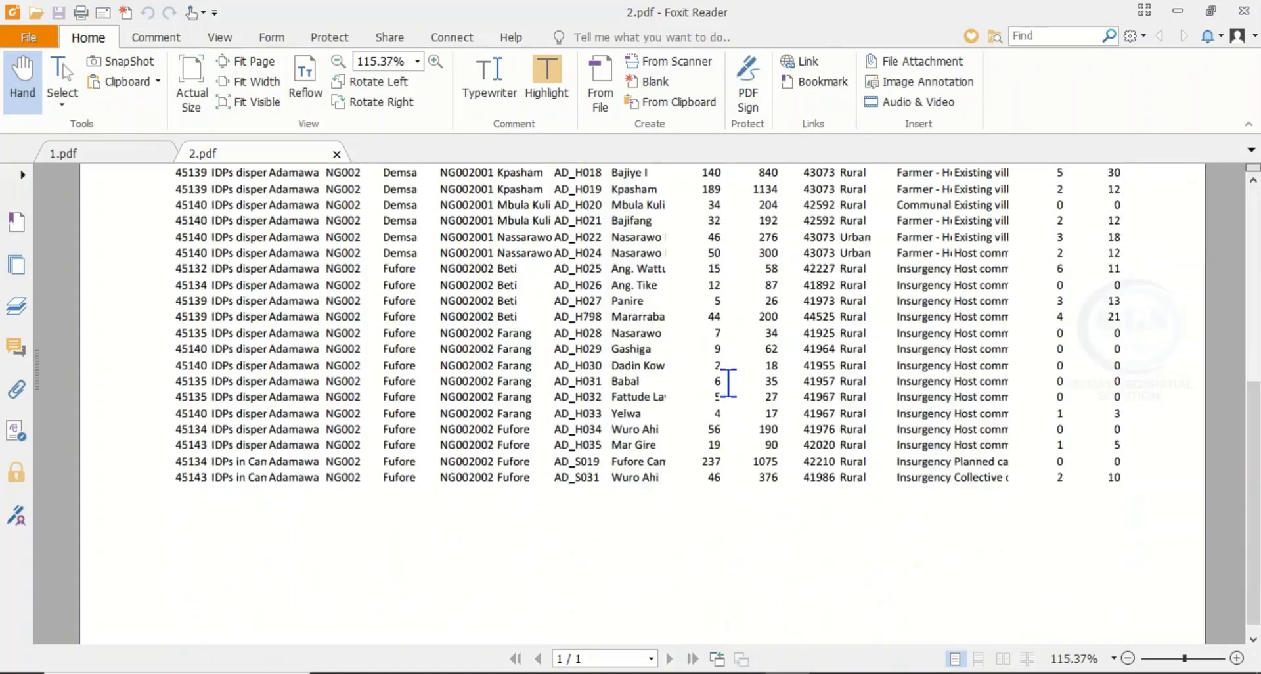